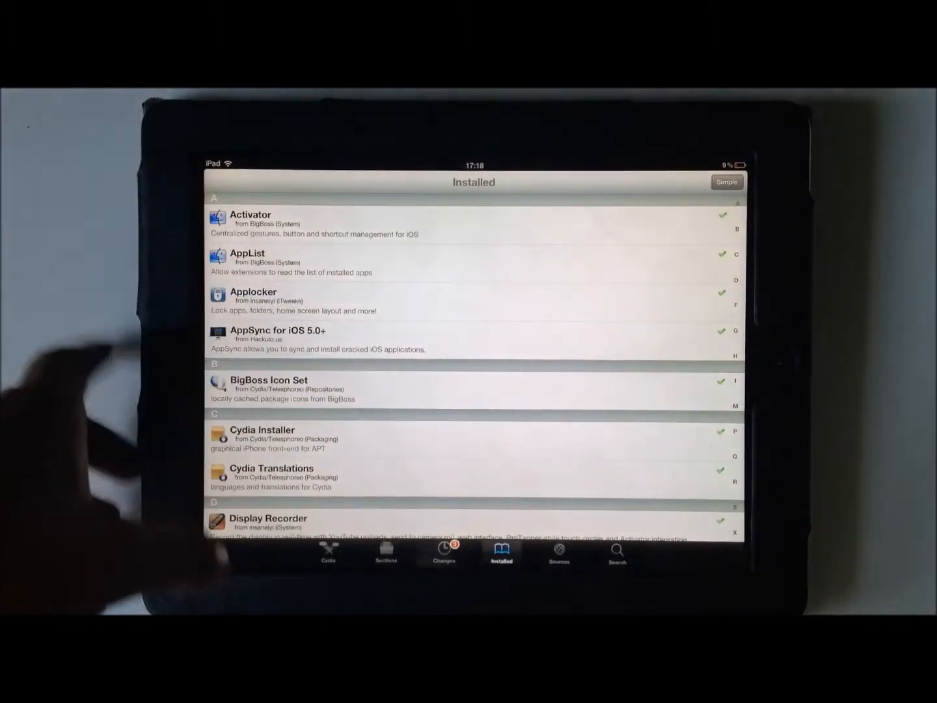
# Review the installed Cydia tweaks, then reach Settings' extensions list with Activator, Applocker and Quasar.
pyautogui.click(328, 553)
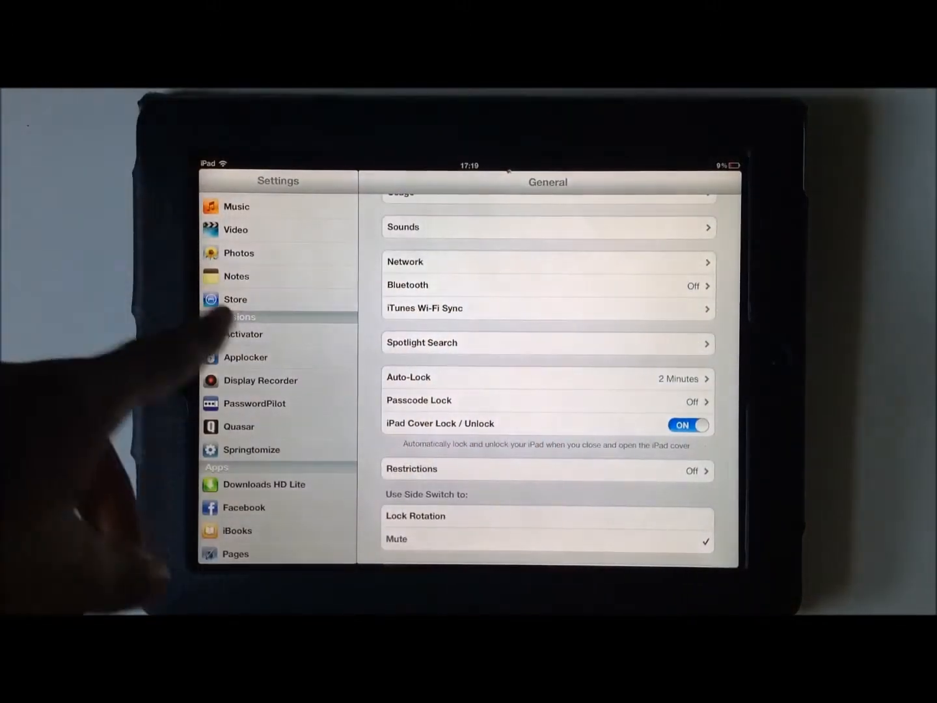
# Open Applocker's settings and show that Facebook demands a password to launch.
pyautogui.click(246, 357)
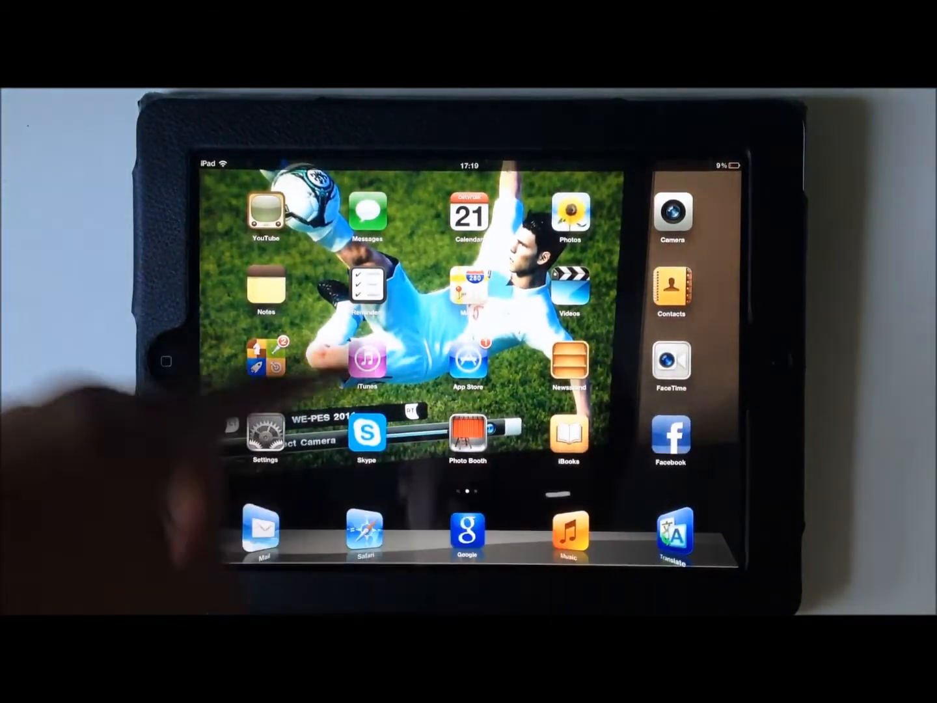
pyautogui.click(670, 433)
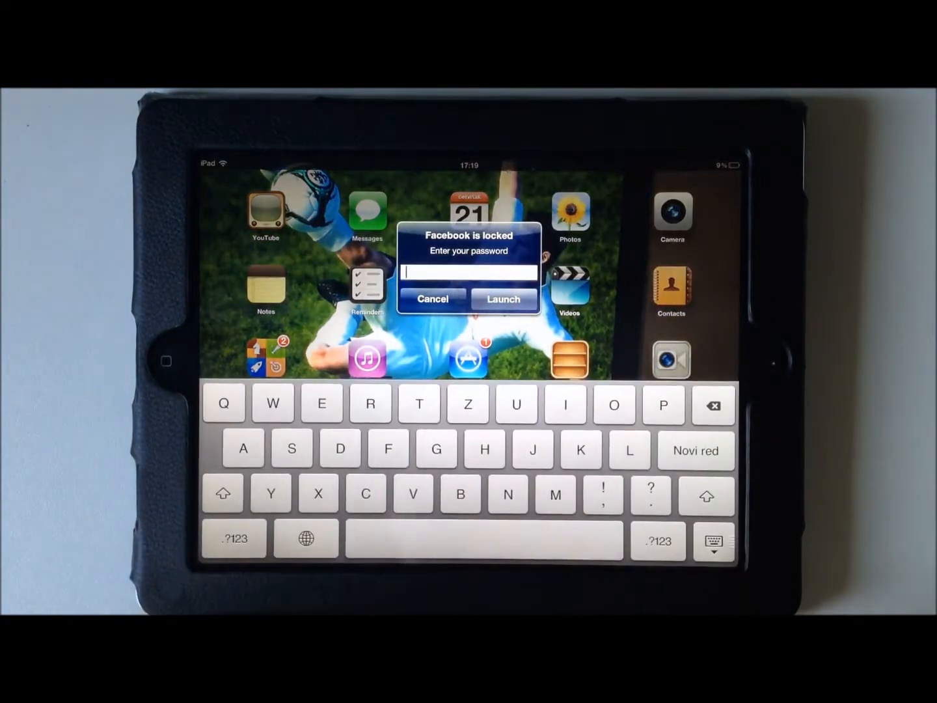
pyautogui.click(503, 299)
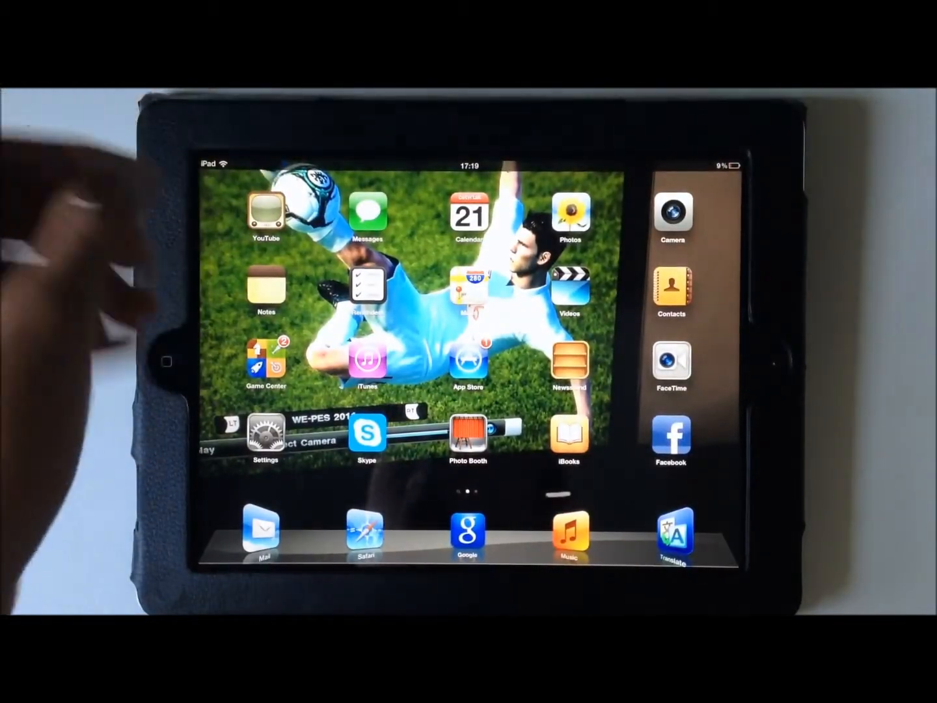
# Enter the Applocker password to unlock and launch the locked Settings app.
pyautogui.click(265, 434)
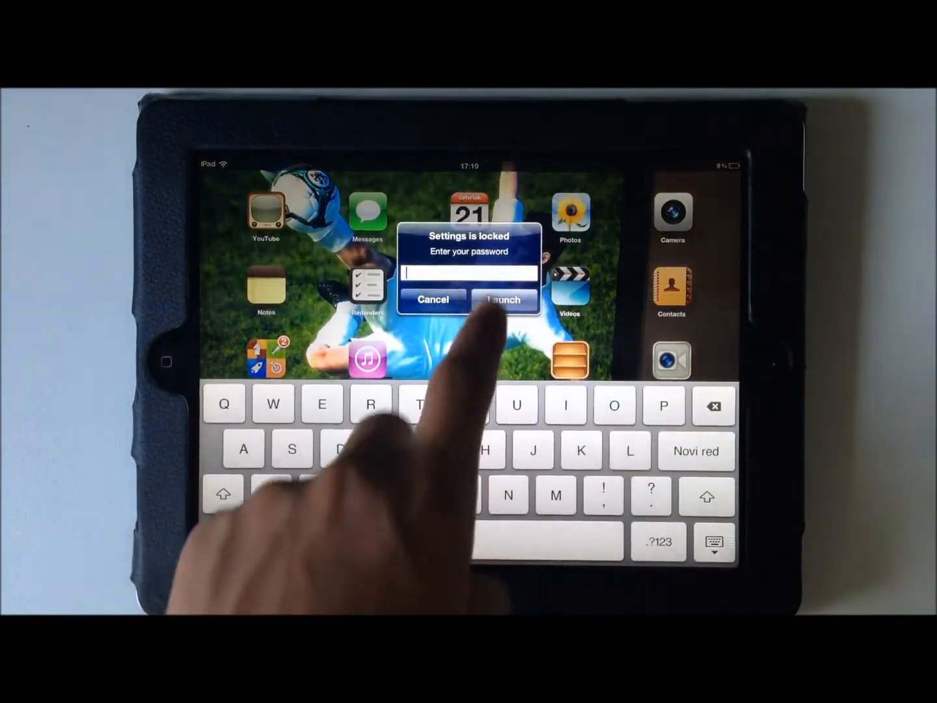
pyautogui.click(503, 300)
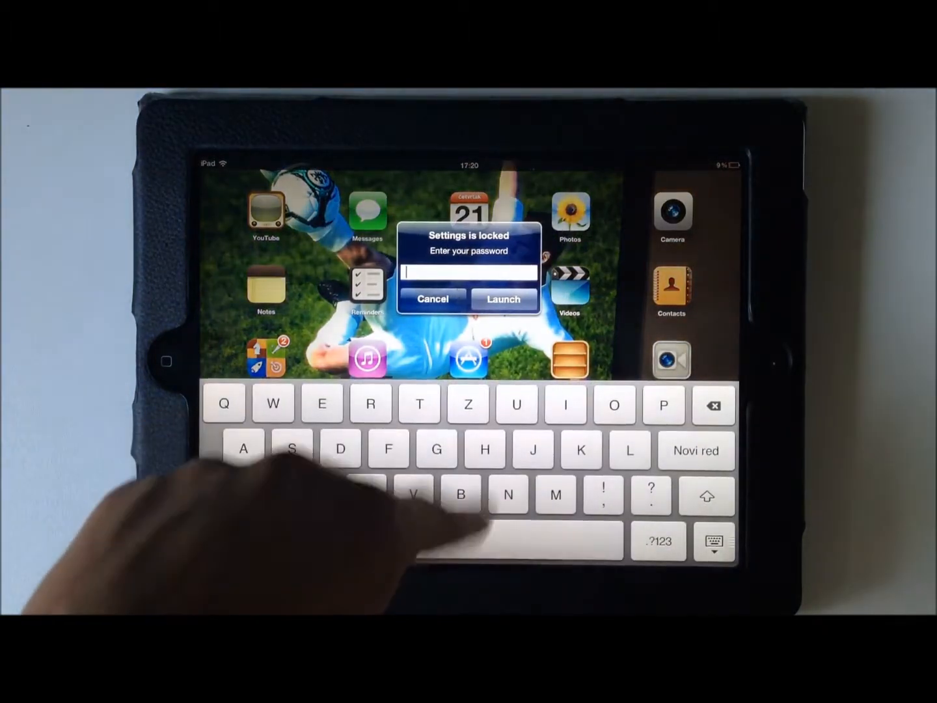
pyautogui.click(503, 299)
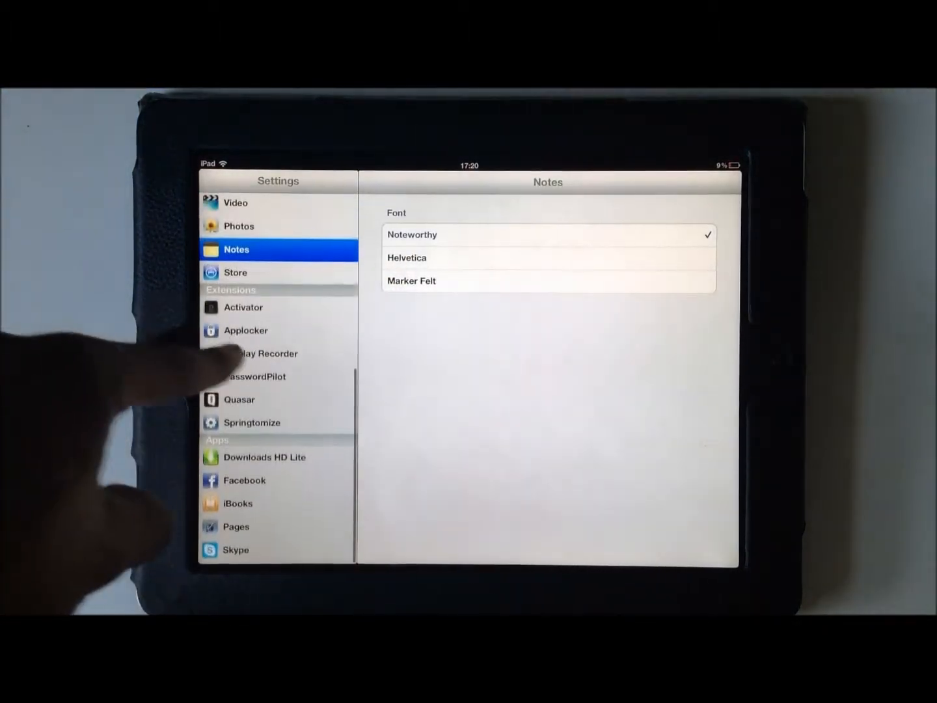
# Browse App Store Top Charts, try the free WATCH Disney Channel app, then view Featured.
pyautogui.click(277, 400)
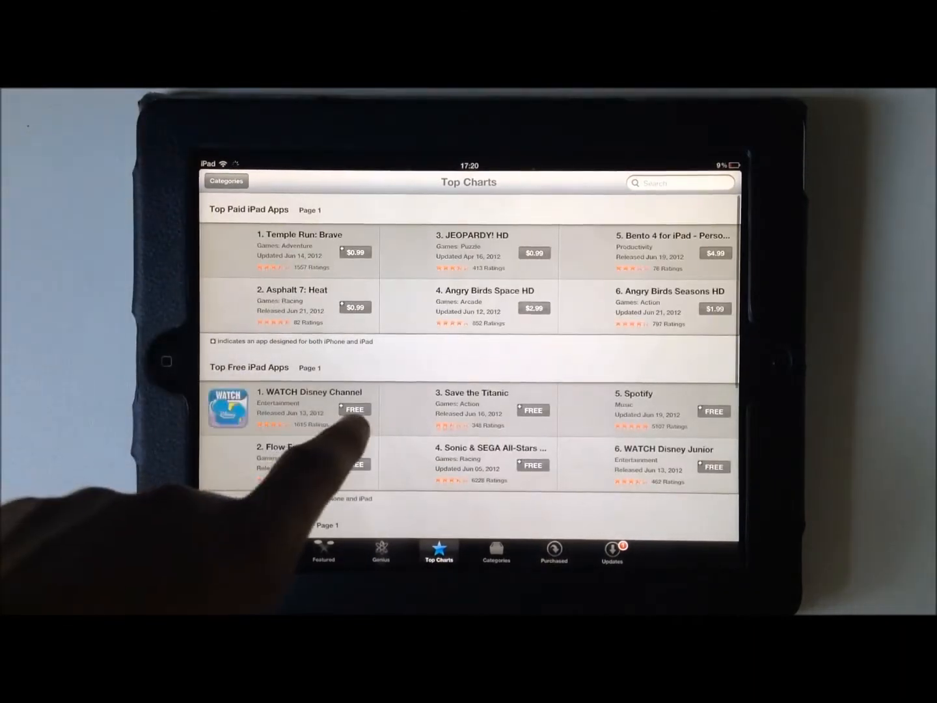
pyautogui.click(354, 409)
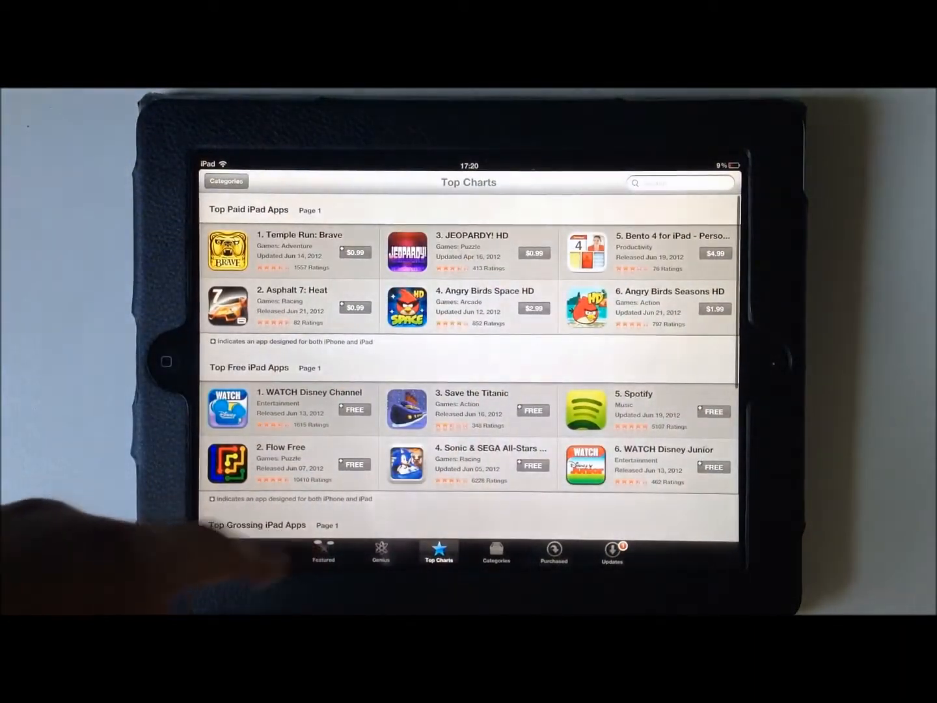
pyautogui.click(323, 549)
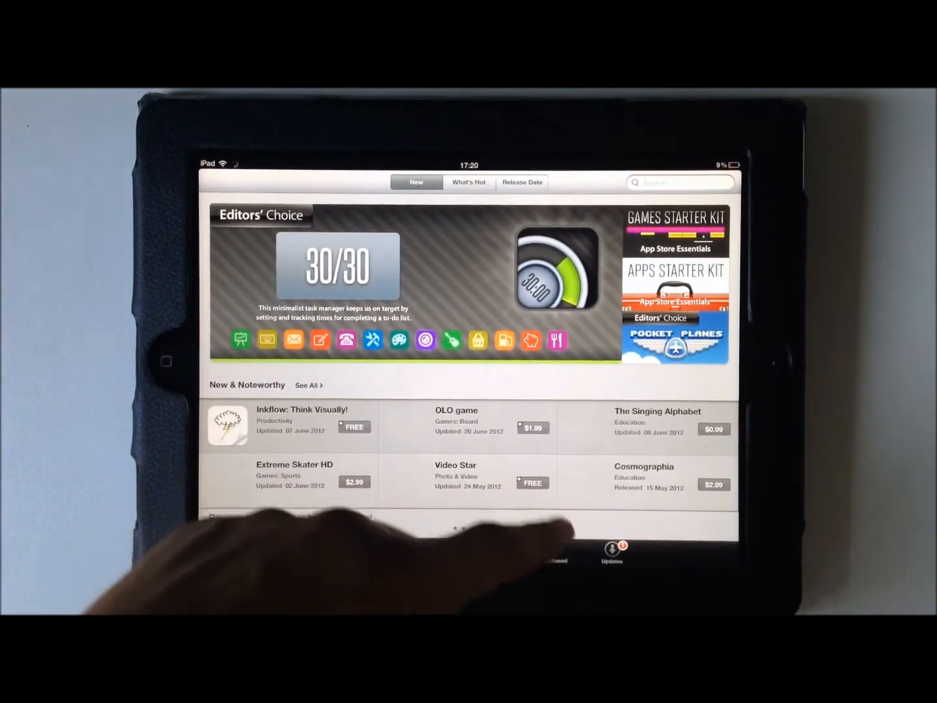
# View PasswordPilot's saved App Store password, then return to the home screen.
pyautogui.click(456, 481)
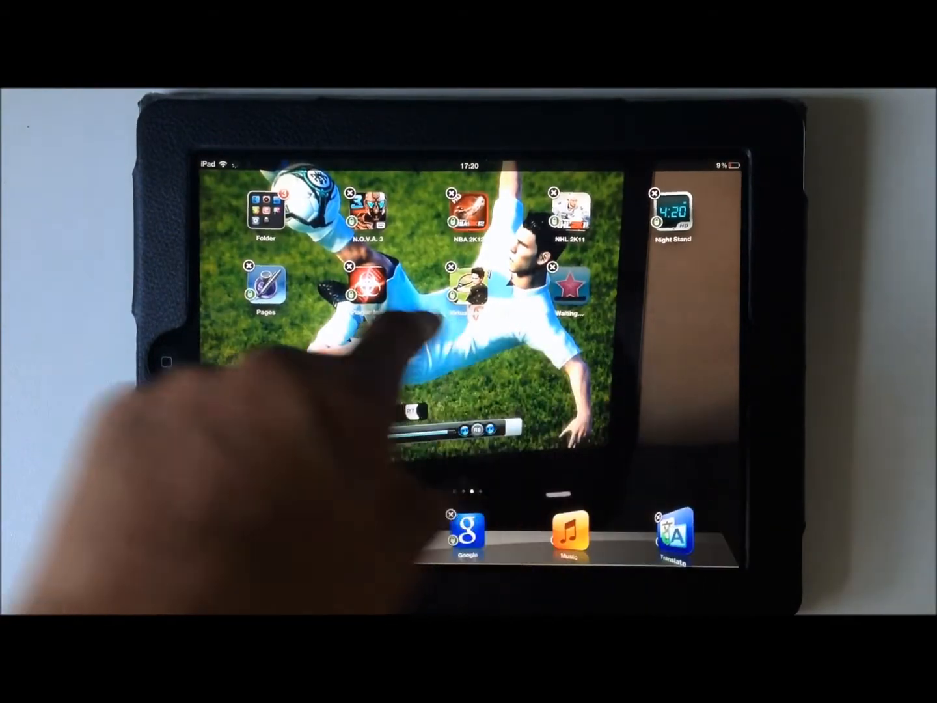
pyautogui.click(554, 270)
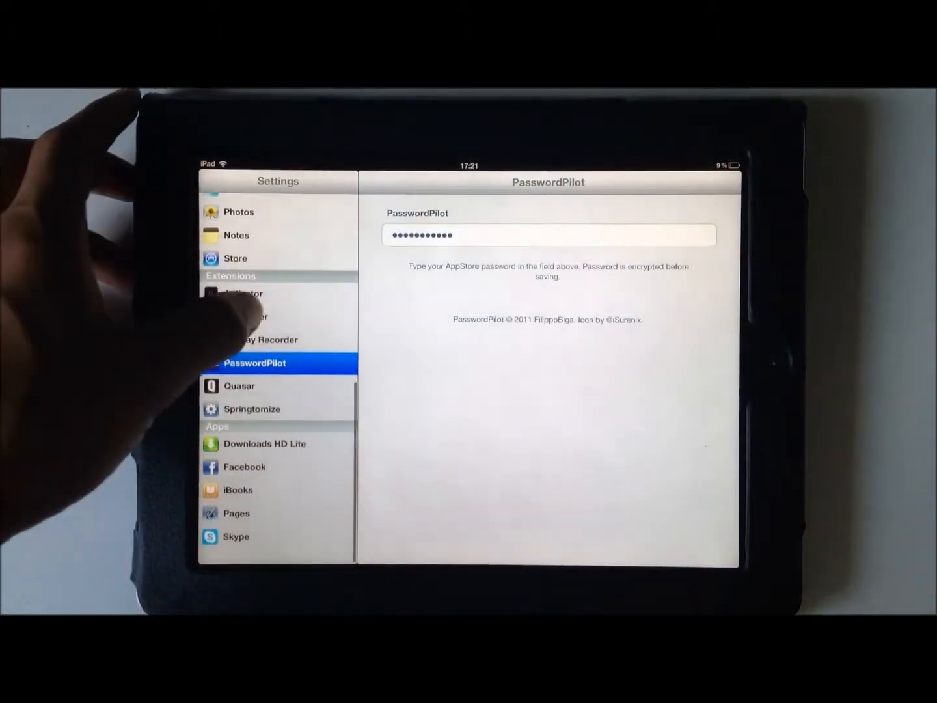
pyautogui.press('home')
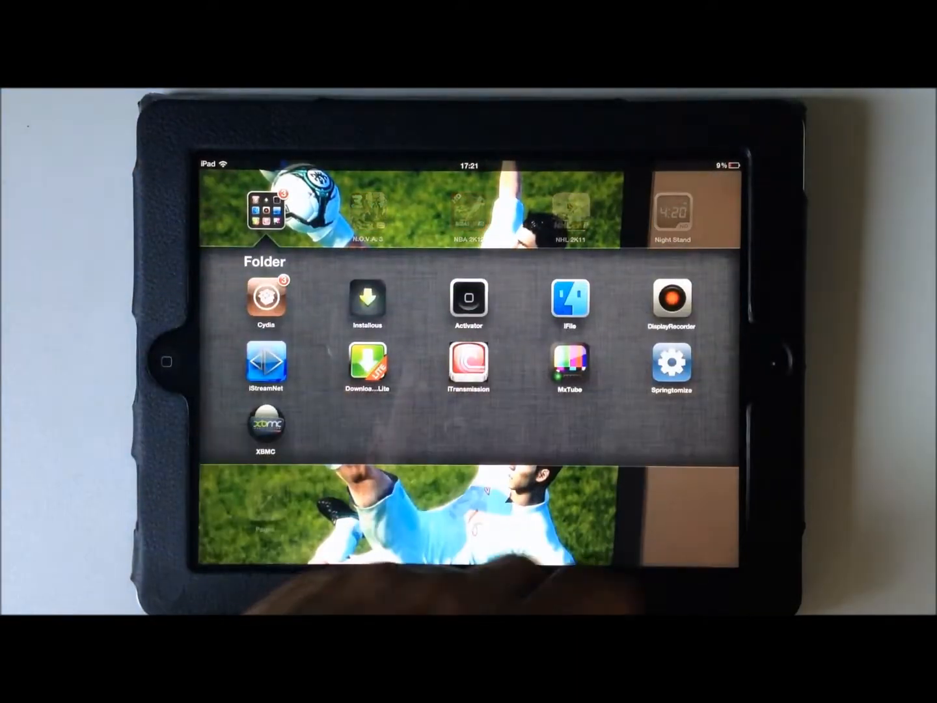
# Launch Springtomize from the first home page and unlock it at the Applocker password prompt.
pyautogui.click(670, 361)
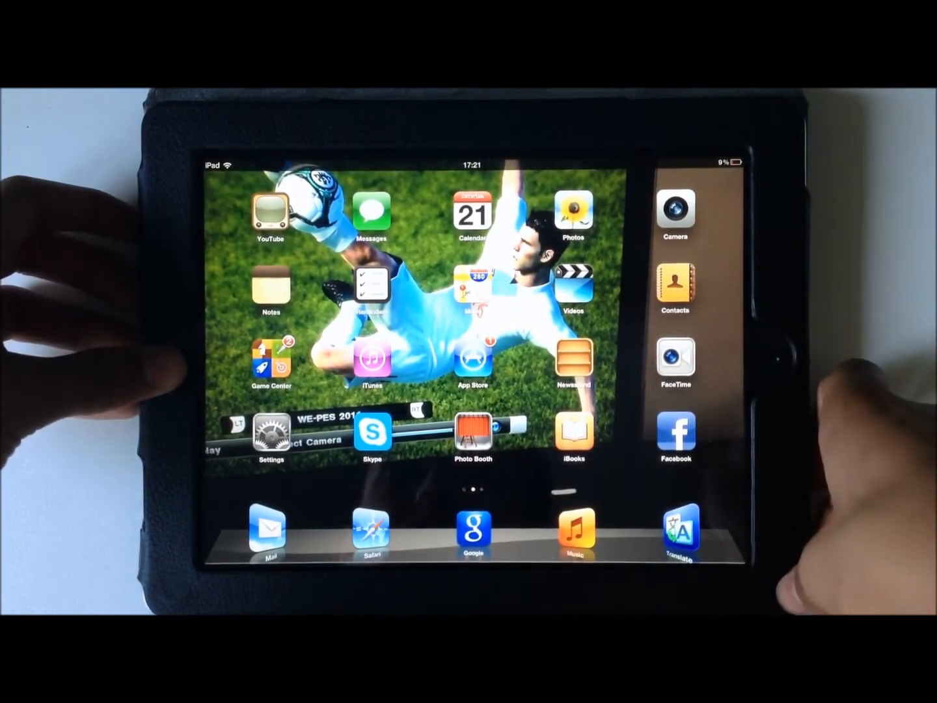
pyautogui.hscroll(-3)
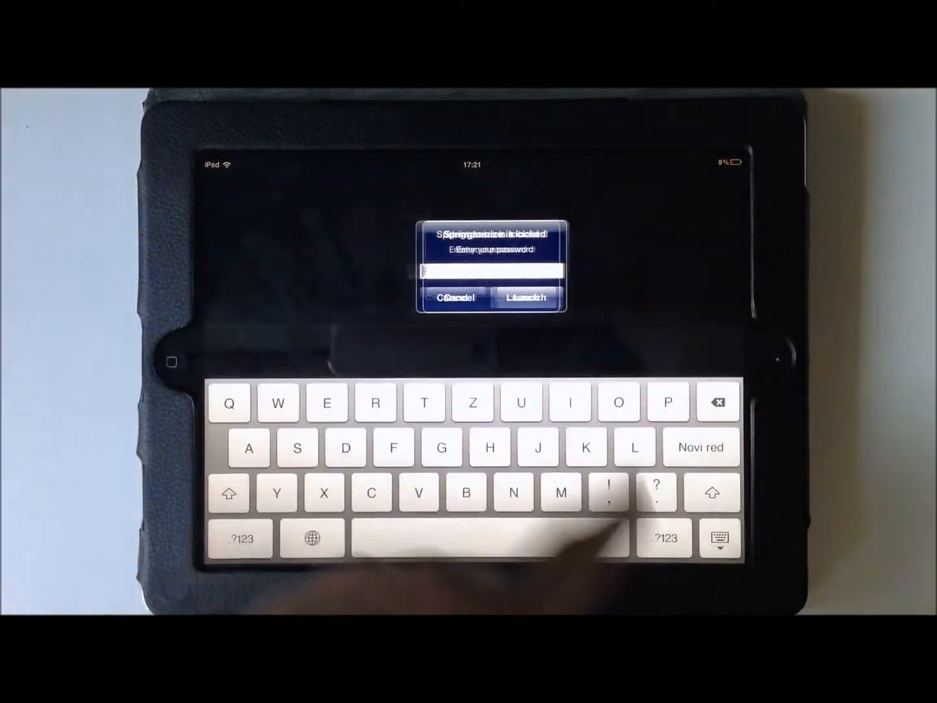
pyautogui.click(525, 297)
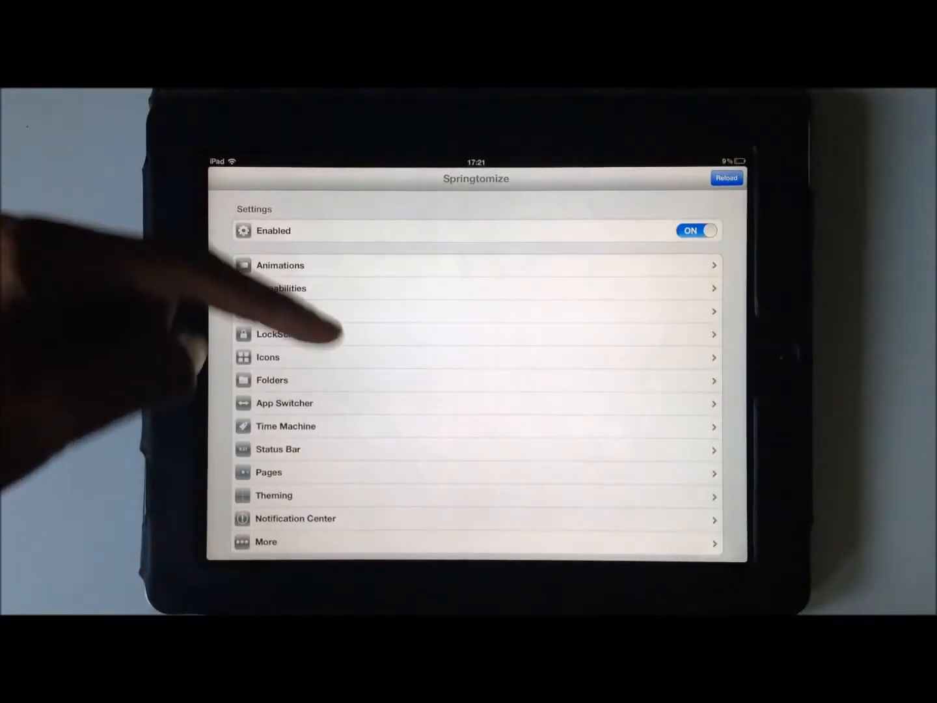
# Exit Springtomize and reopen the jailbreak apps folder with Cydia and Installous.
pyautogui.scroll(-3)
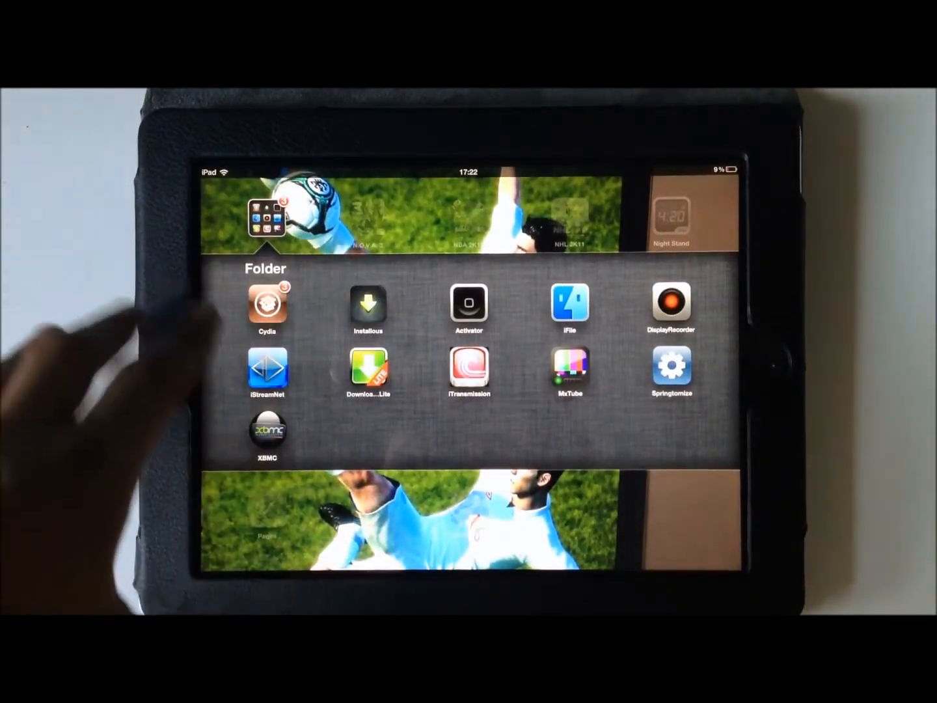
# Launch iStreamNet and go through TV shows and Running Shows to a show's Season 1 episodes.
pyautogui.click(267, 370)
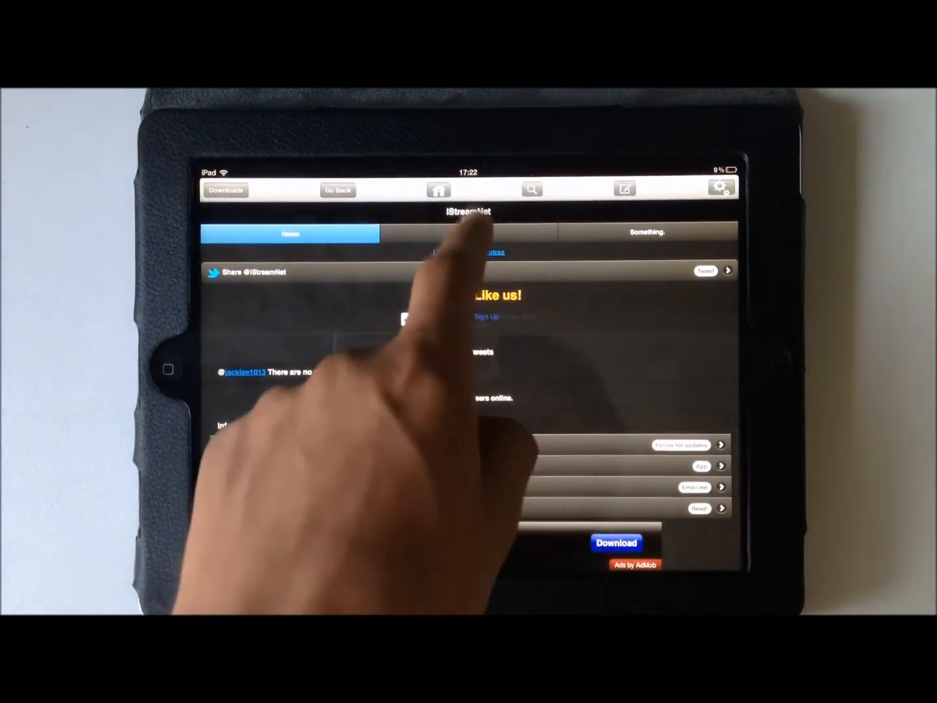
pyautogui.click(467, 232)
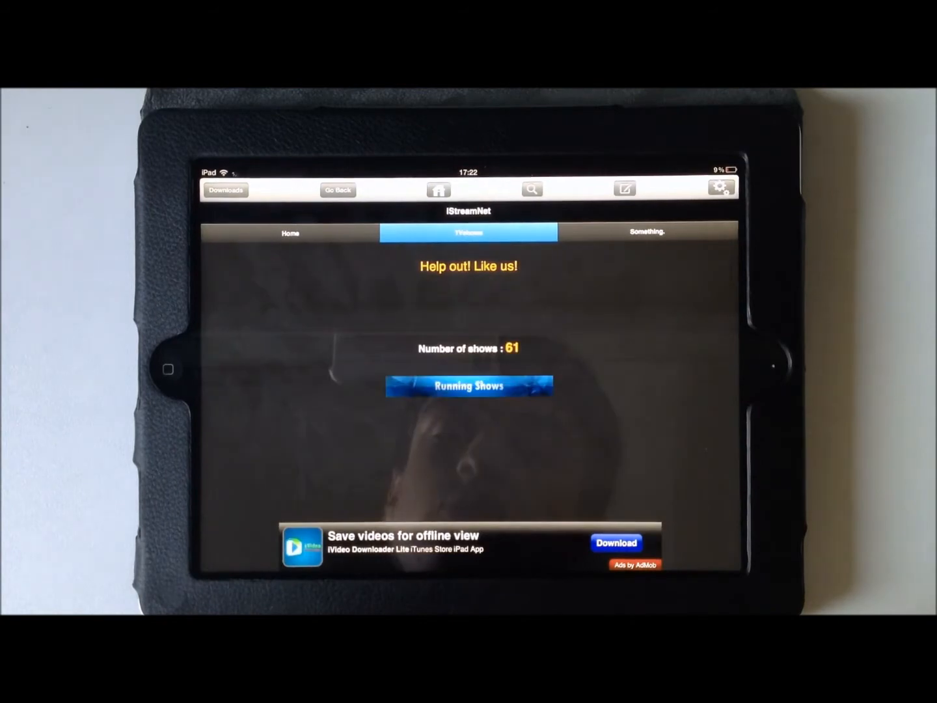
pyautogui.click(469, 385)
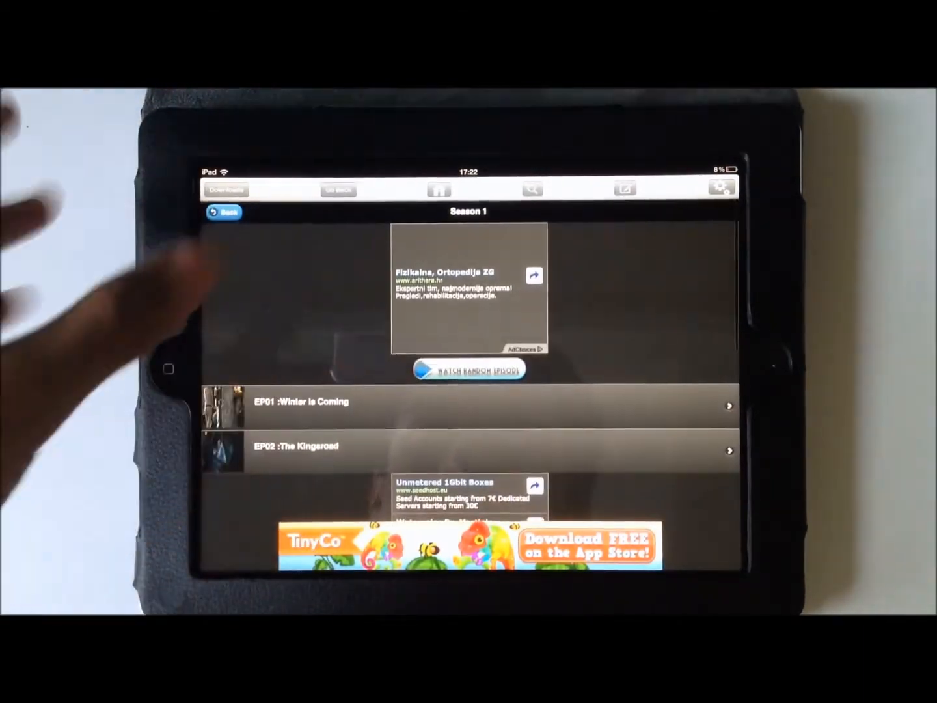
# Browse the Running Shows grid and scroll a long-running show's season list before going home.
pyautogui.scroll(-3)
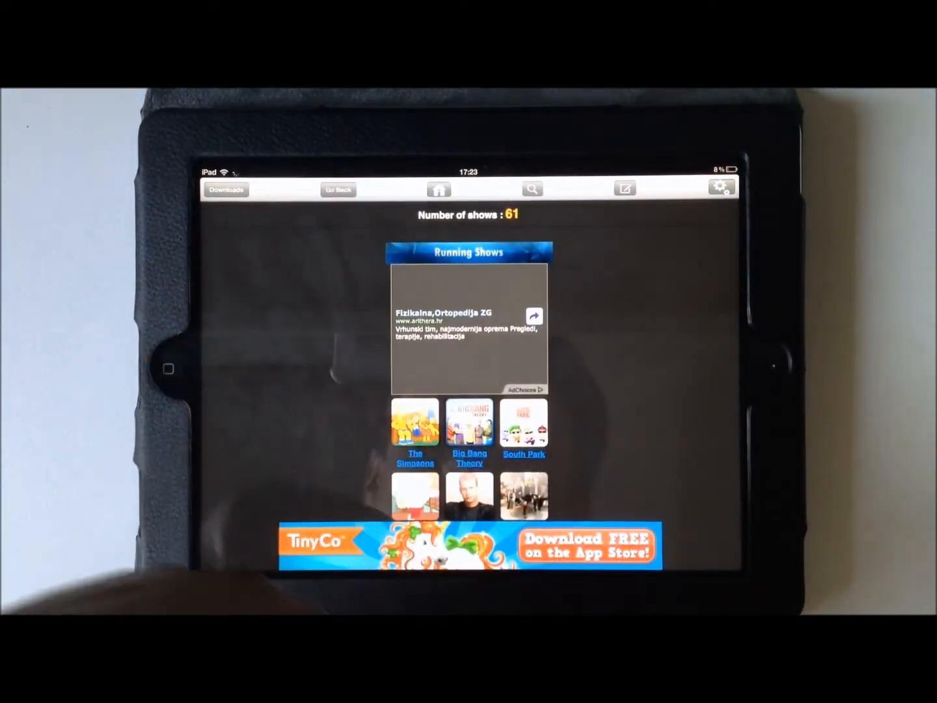
pyautogui.click(414, 423)
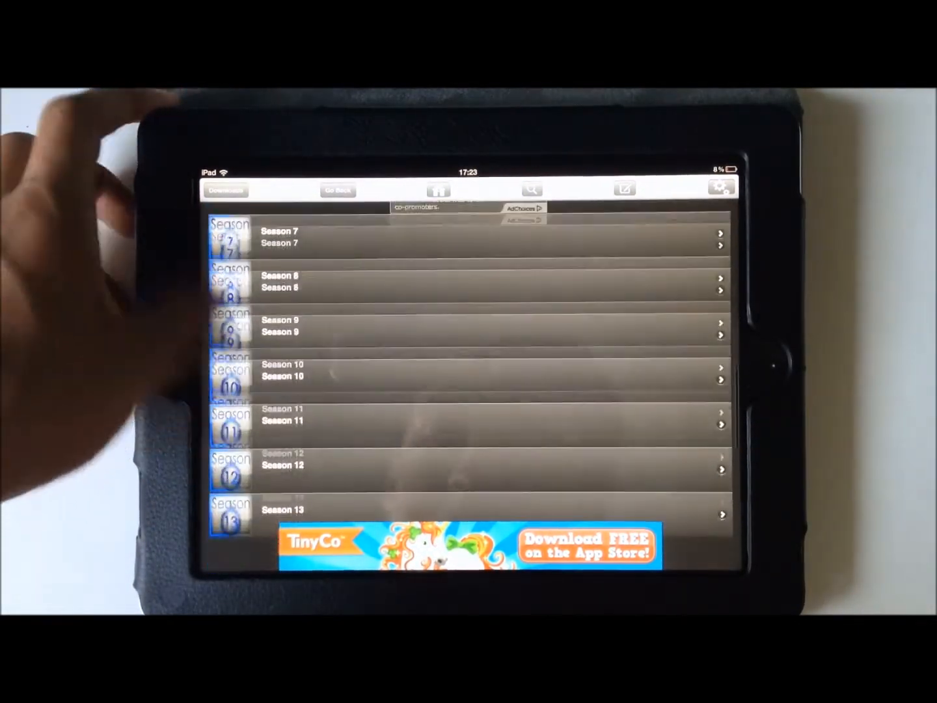
pyautogui.scroll(-3)
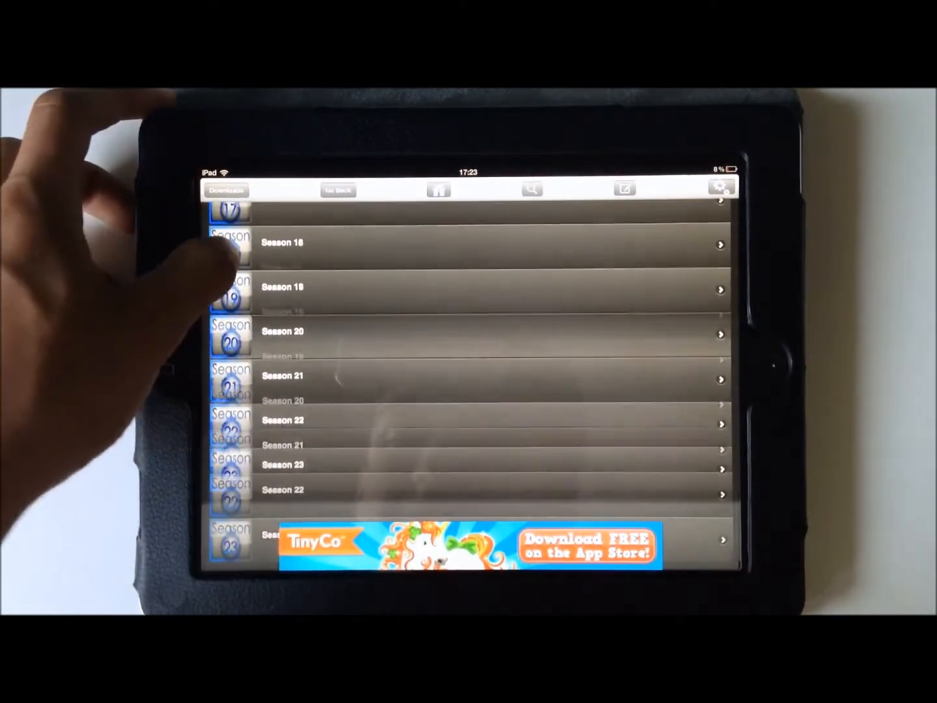
pyautogui.scroll(-3)
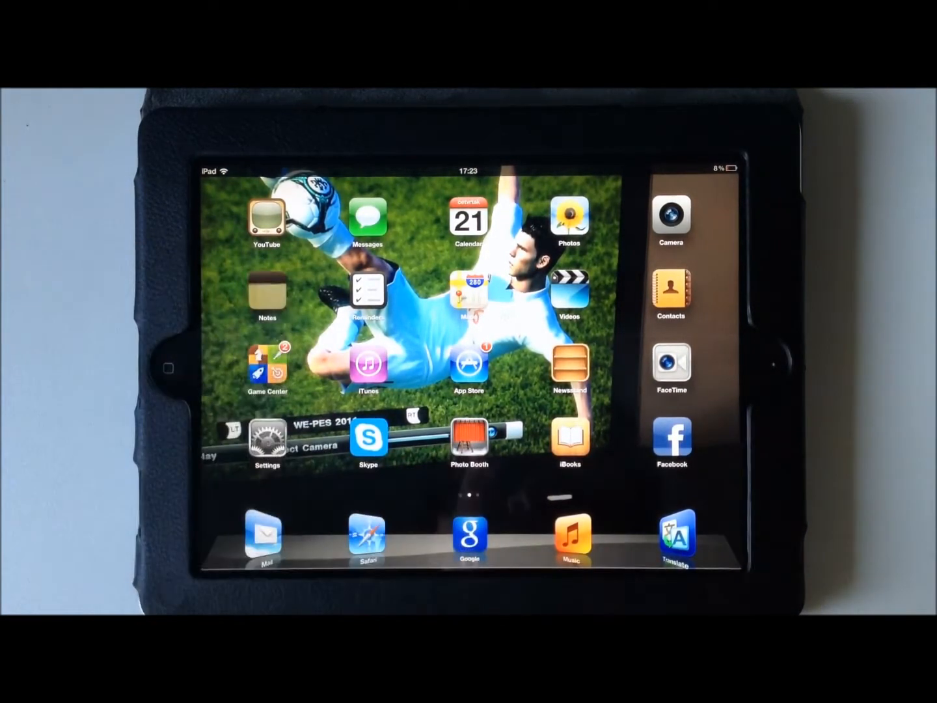
# Open Notes and write a new note reading 'Hello Yotube'.
pyautogui.click(266, 291)
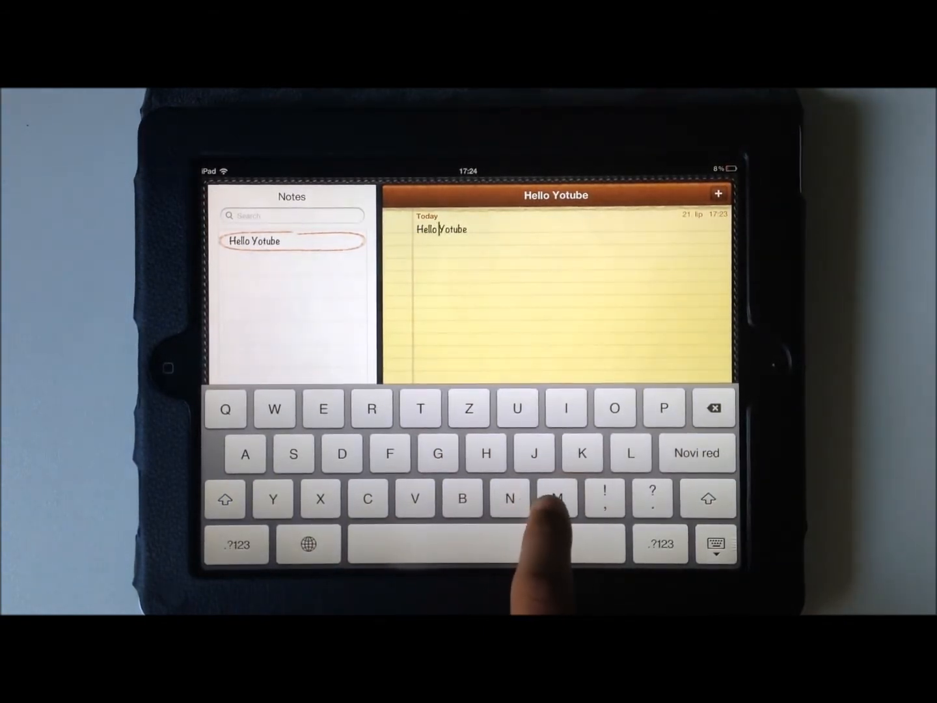
# Append '!' after Yotube, swipe the caret to the start and insert 'Y'.
pyautogui.click(236, 545)
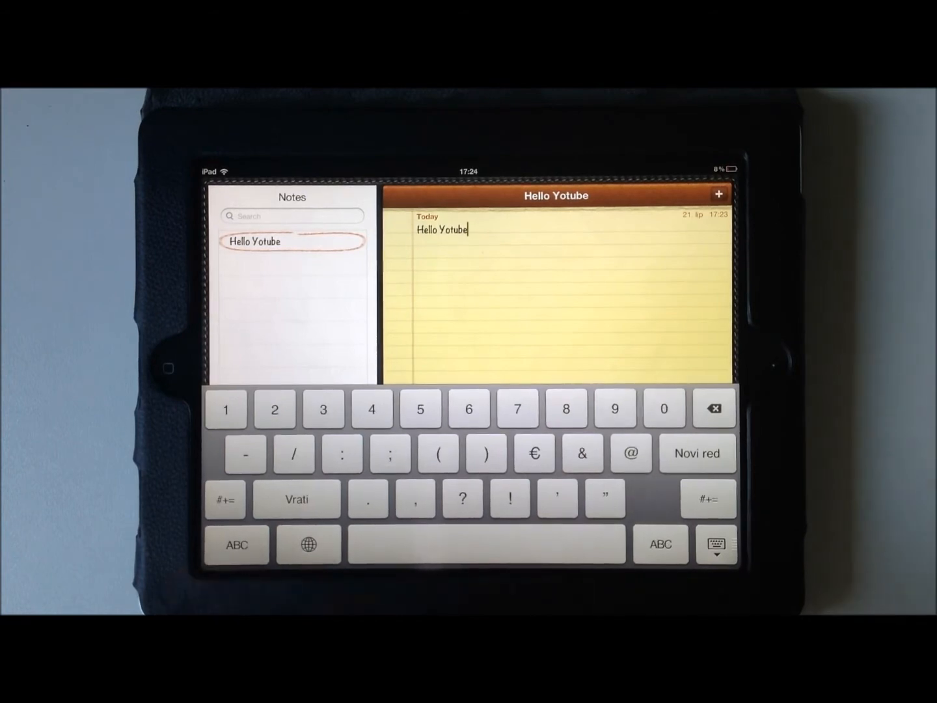
pyautogui.click(510, 499)
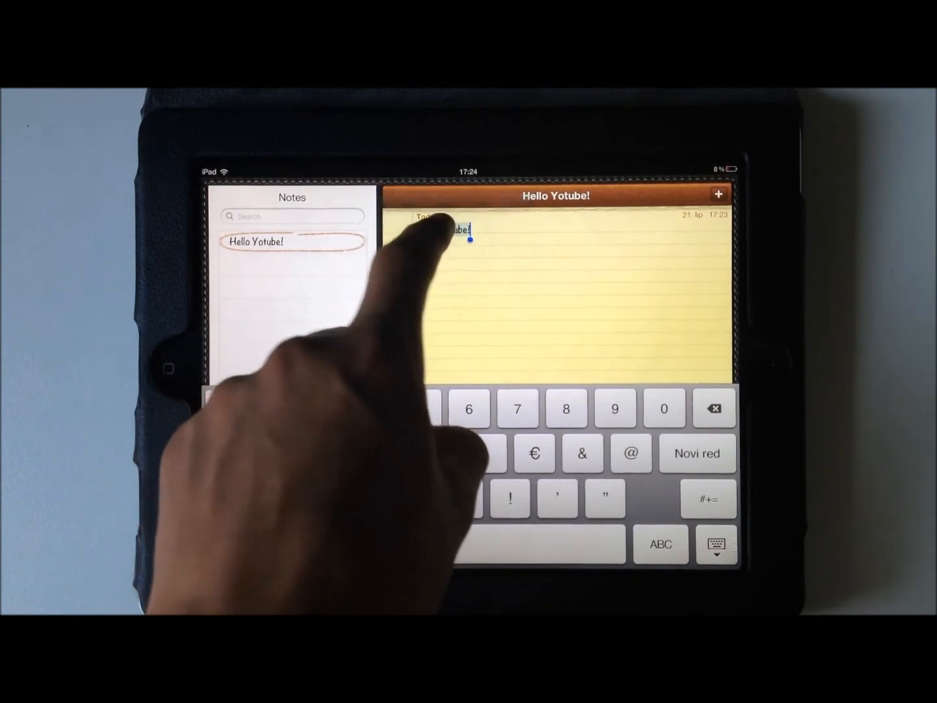
pyautogui.doubleClick(458, 232)
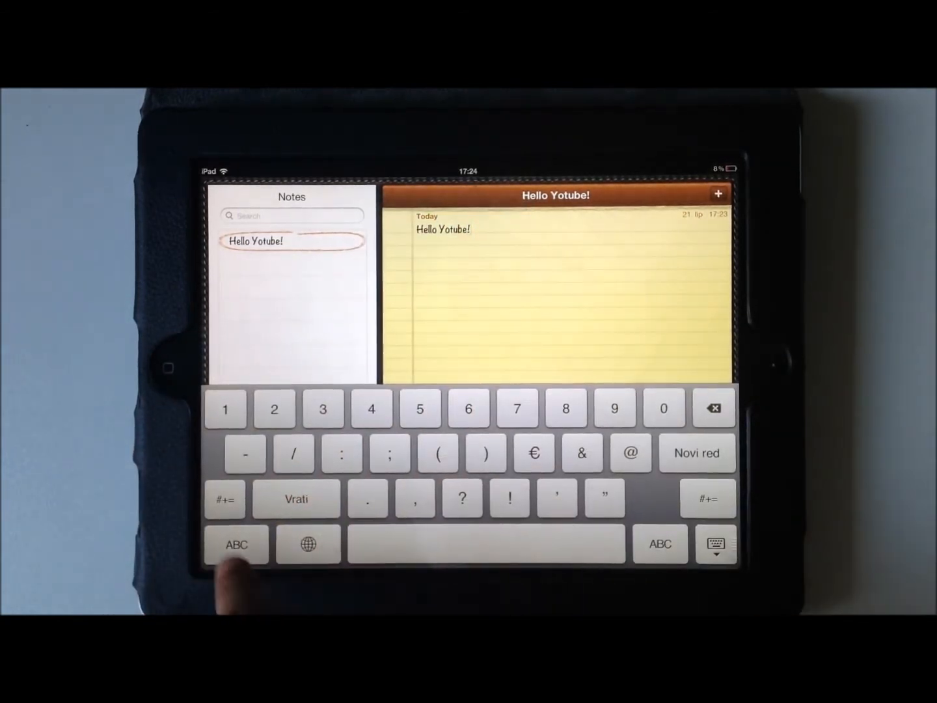
pyautogui.click(236, 544)
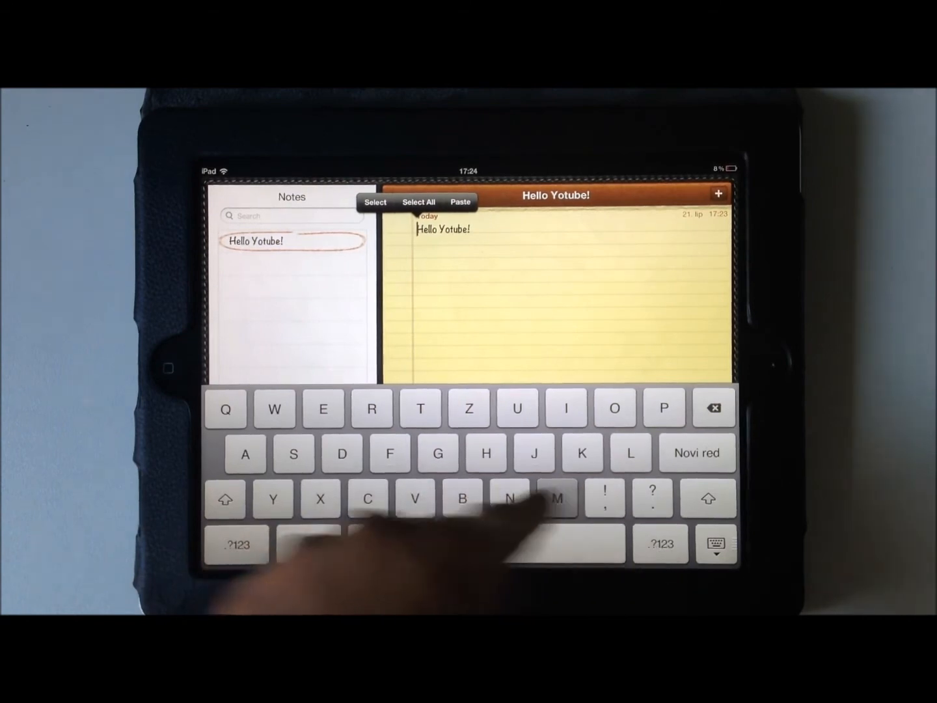
pyautogui.write('Y')
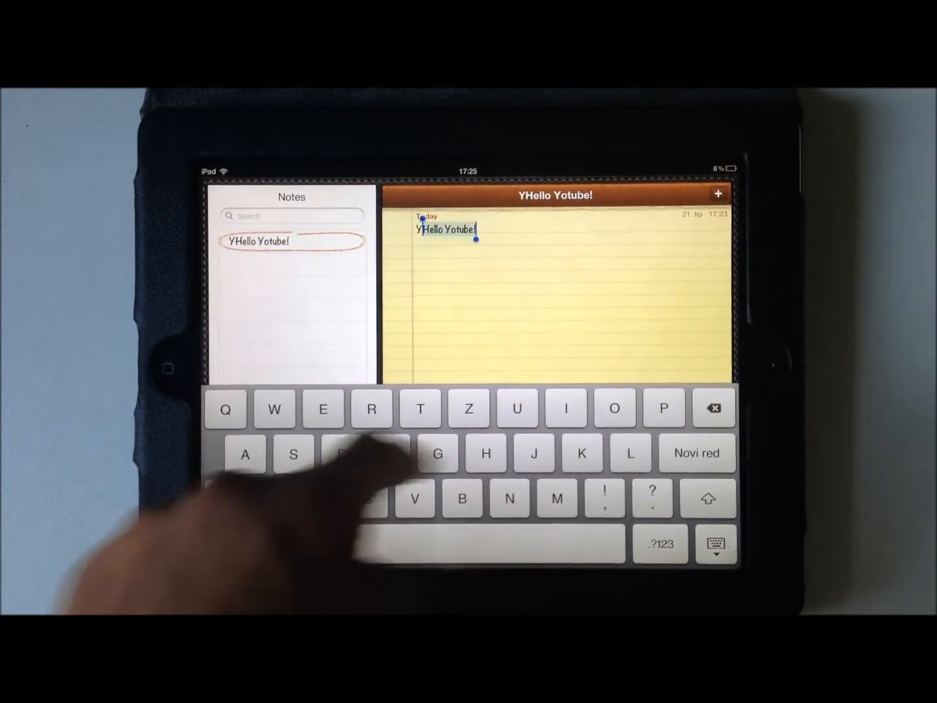